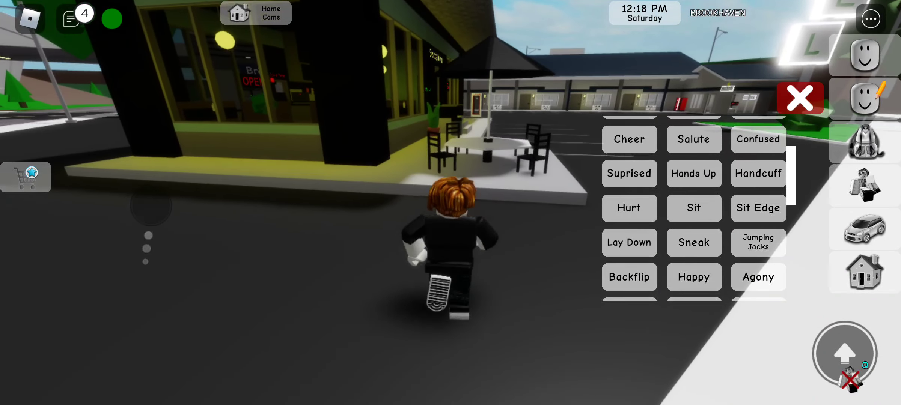
Run the avatar from the diner patio to the grassy sidewalk corner near Brooks Diner
{"action": "left_click", "coordinate": [629, 242]}
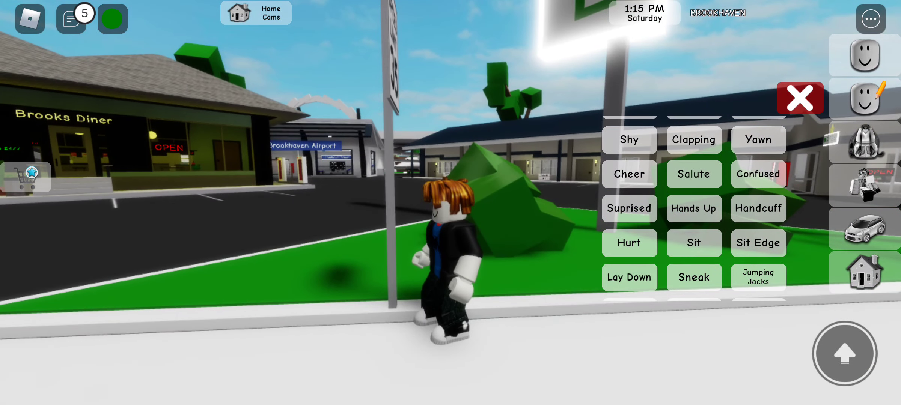
Walk the avatar into the police station past the front desk to the Brookhaven Fugitives board
{"action": "left_click", "coordinate": [628, 277]}
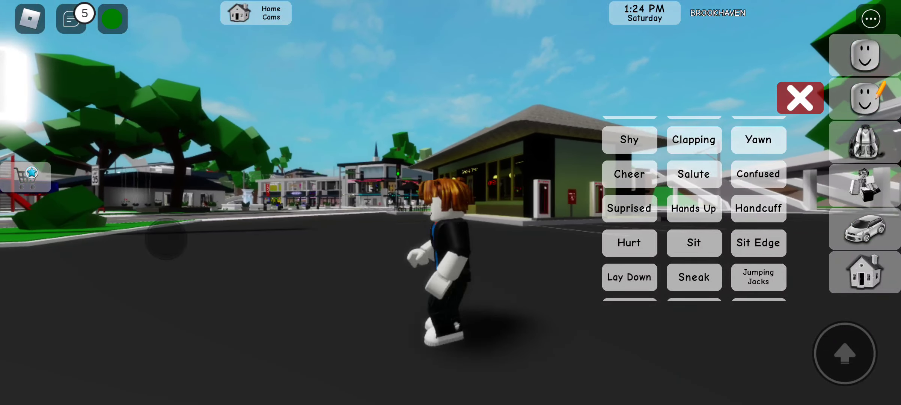
{"action": "left_click", "coordinate": [799, 97]}
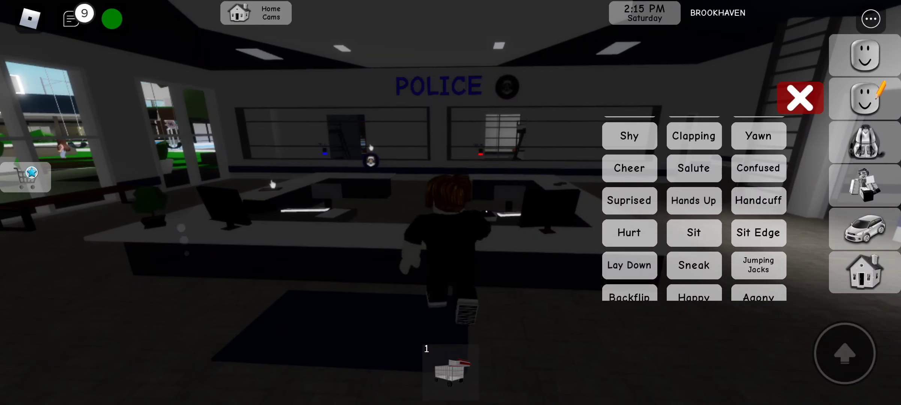
{"action": "left_click", "coordinate": [800, 98]}
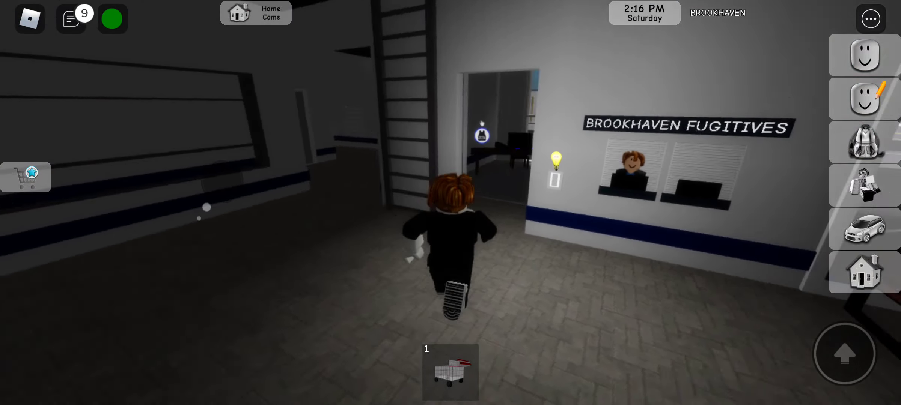